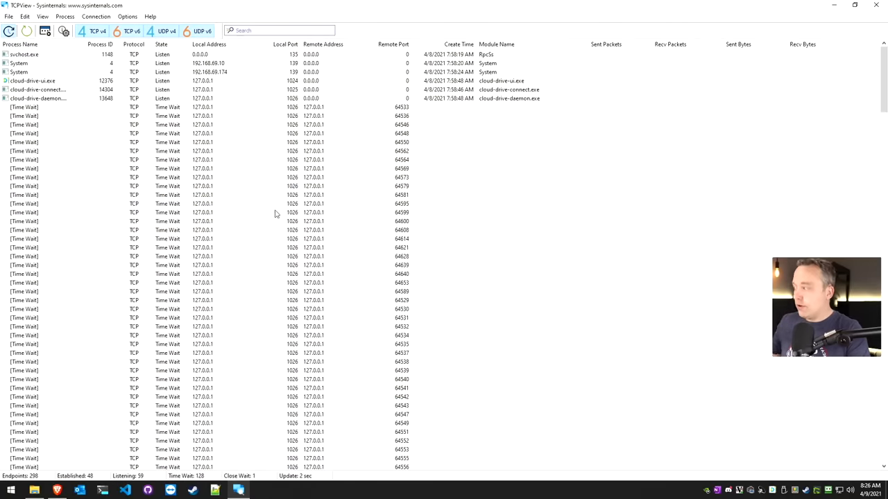
- Locate and start the Display Driver Uninstaller 18.0.3.8 download on Guru3D
scroll(down, 3)
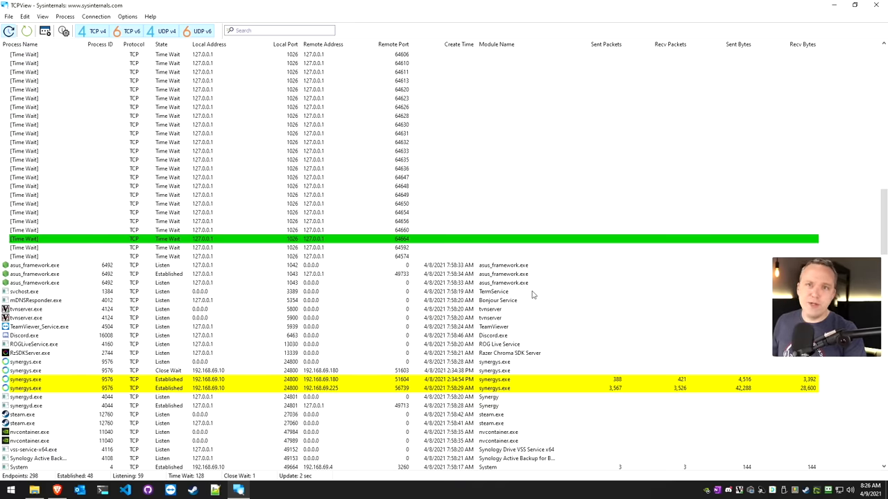
scroll(down, 3)
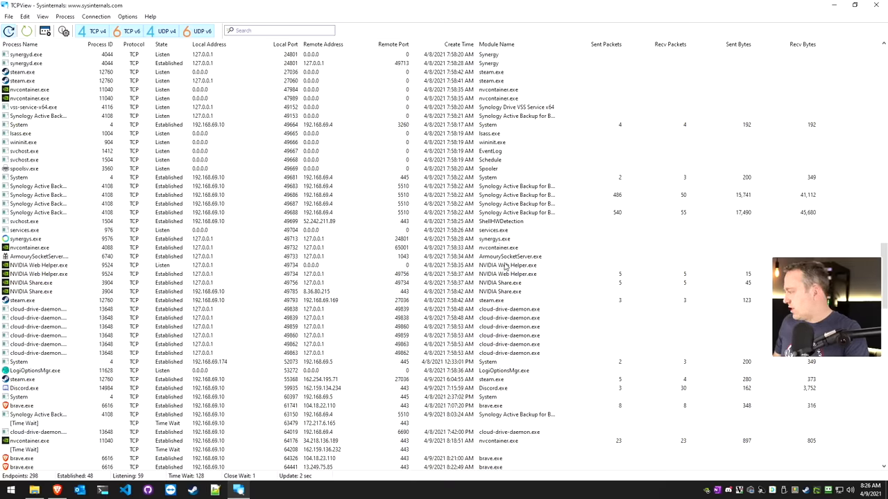
click(39, 194)
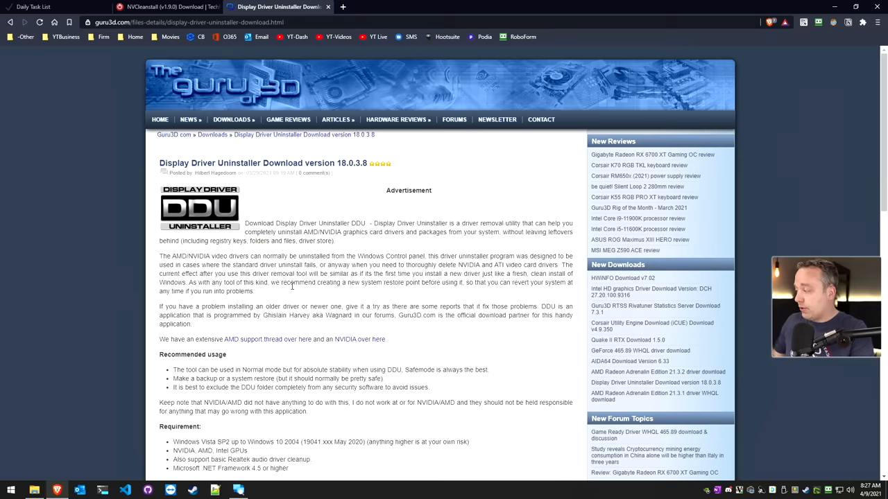
mouse_move(296, 294)
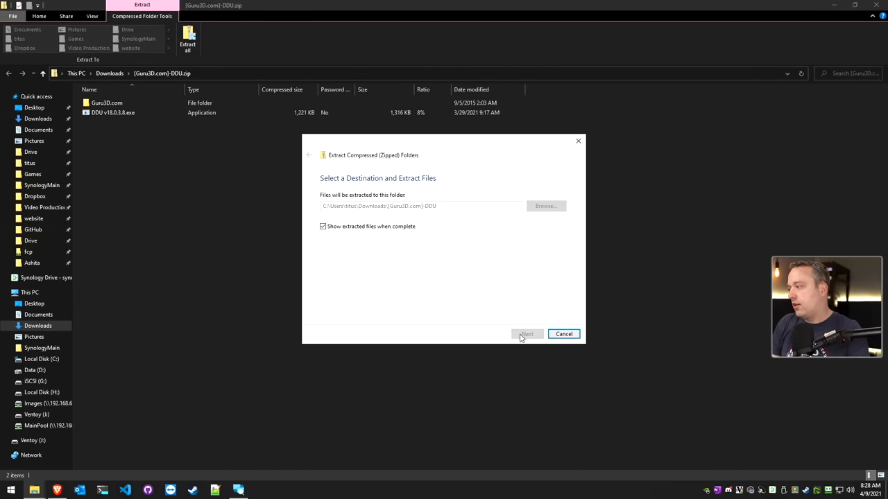
- Extract the DDU zip, run DDU v18.0.3.8.exe and extract it into the current folder
click(528, 333)
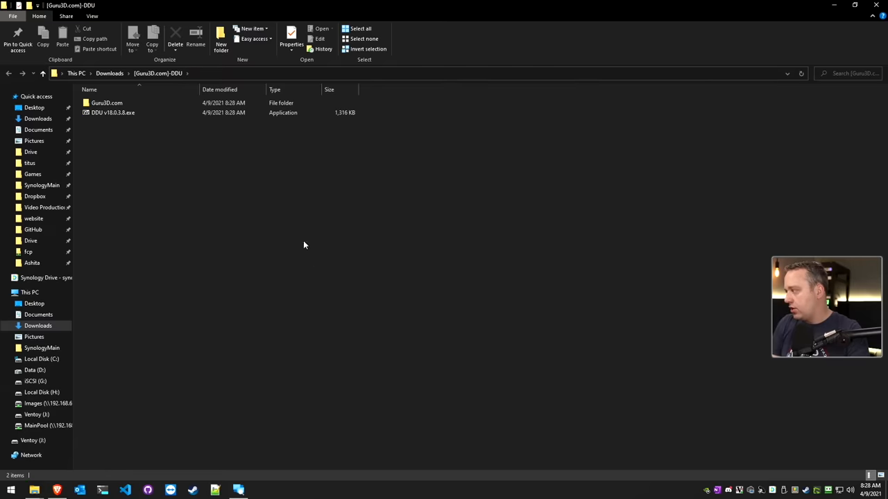
right_click(113, 112)
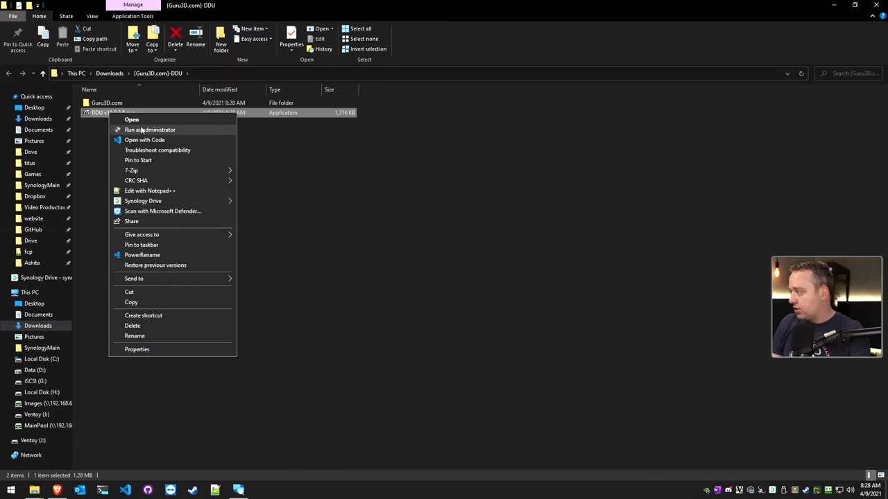
click(130, 119)
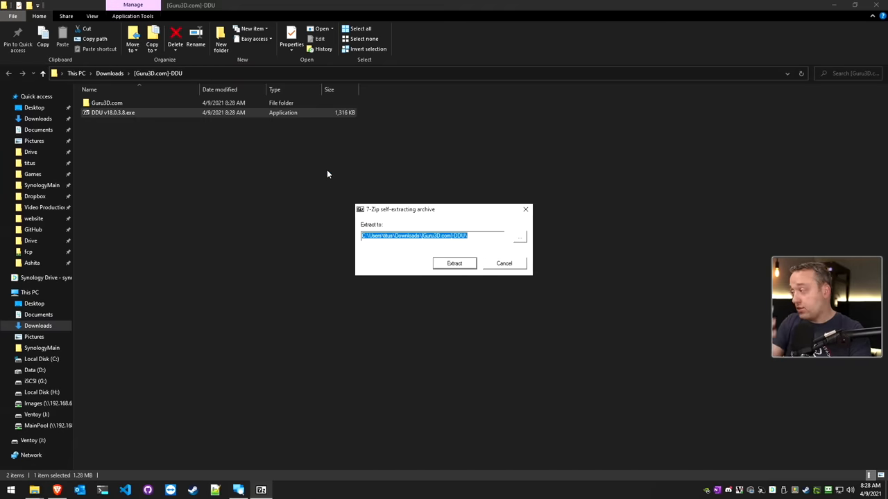
click(455, 264)
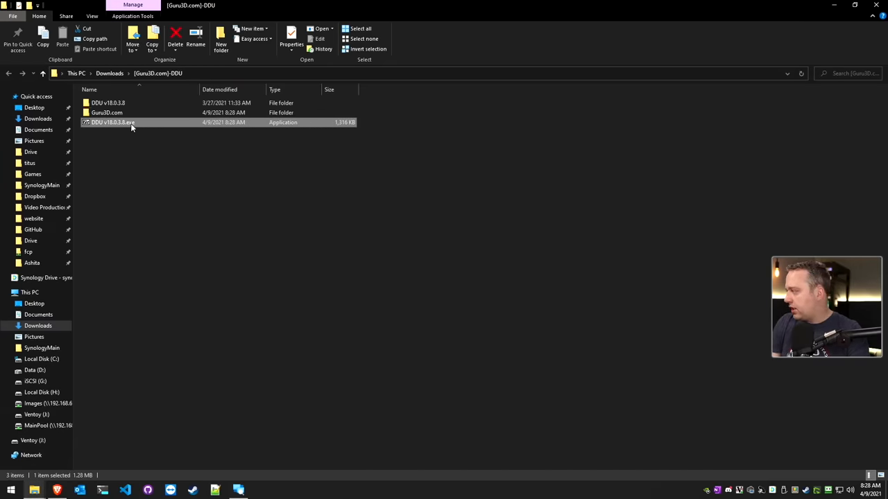
right_click(111, 112)
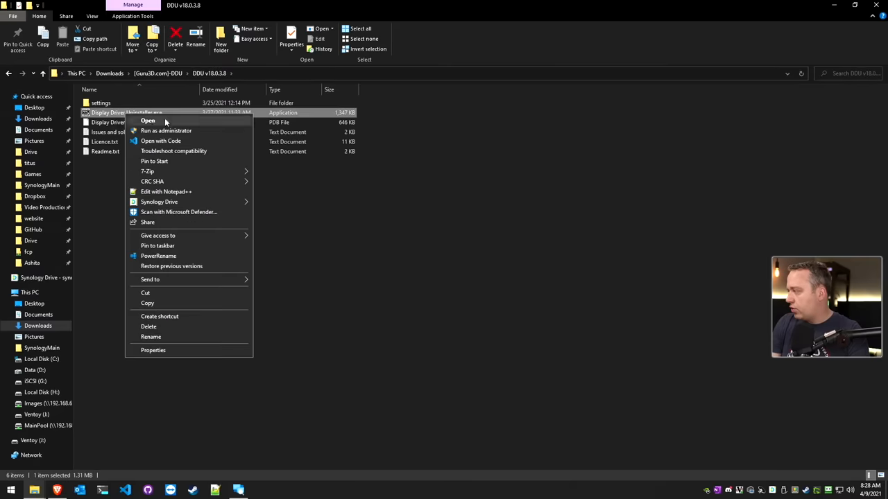
- Launch DDU, enable Remove PhysX, then clean the NVIDIA driver and restart the PC
click(147, 119)
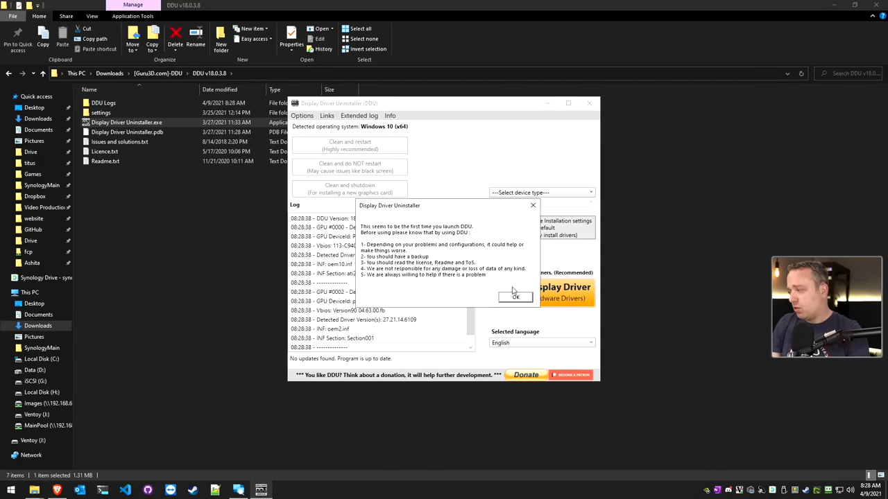
mouse_move(513, 297)
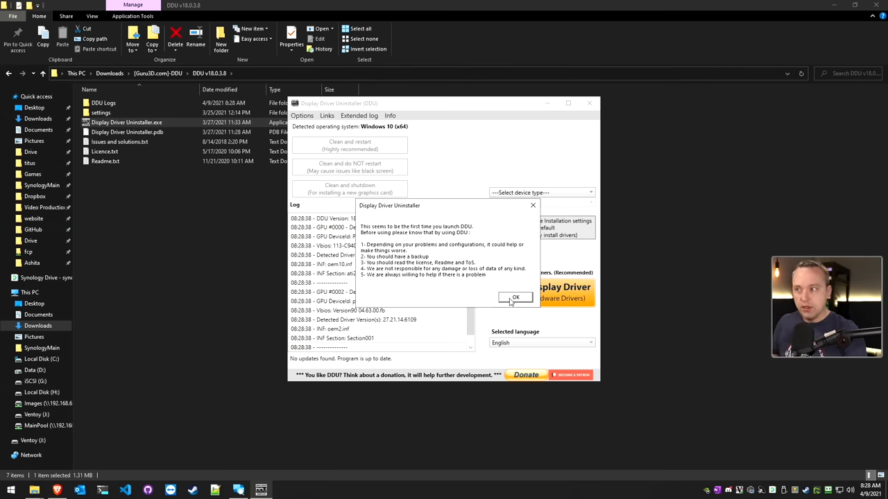
click(516, 297)
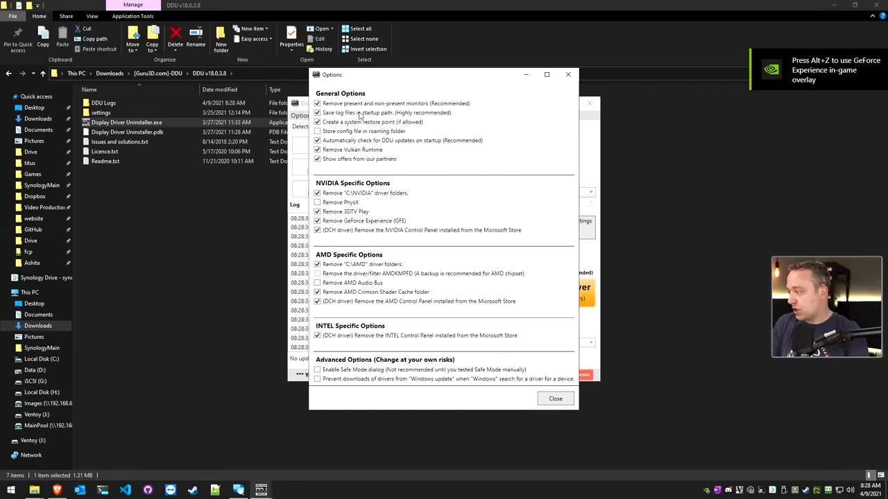
click(317, 202)
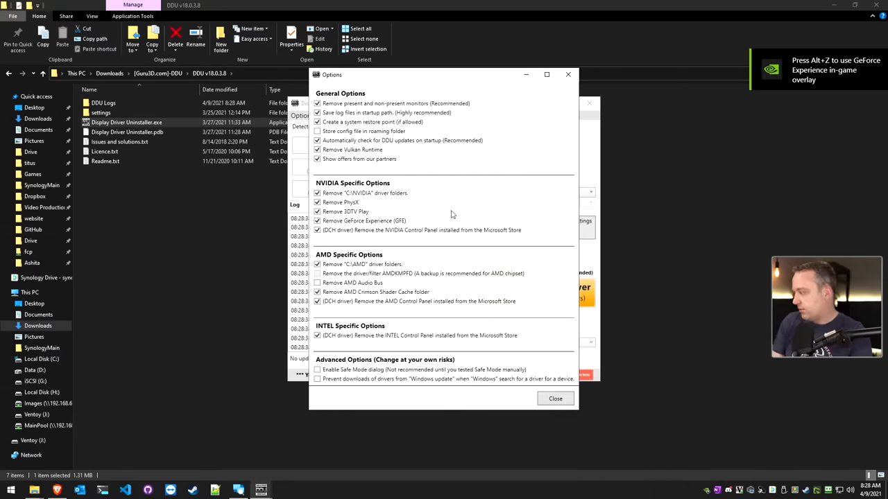
click(554, 400)
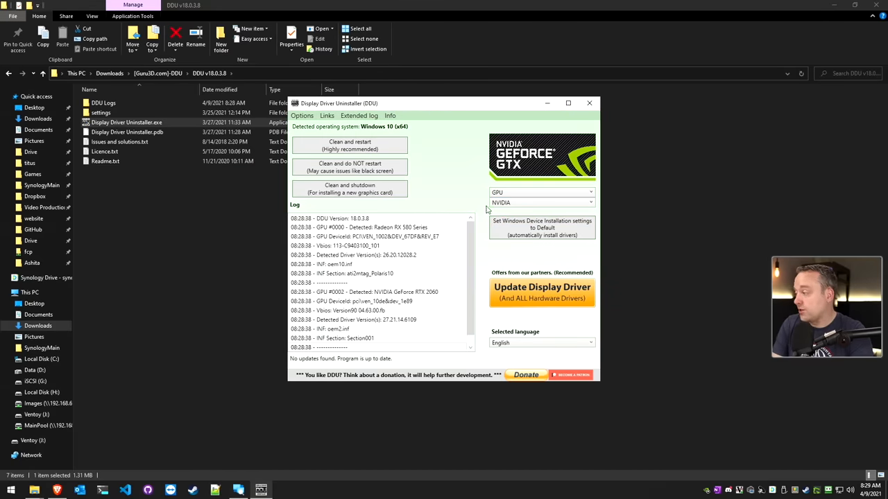
mouse_move(350, 143)
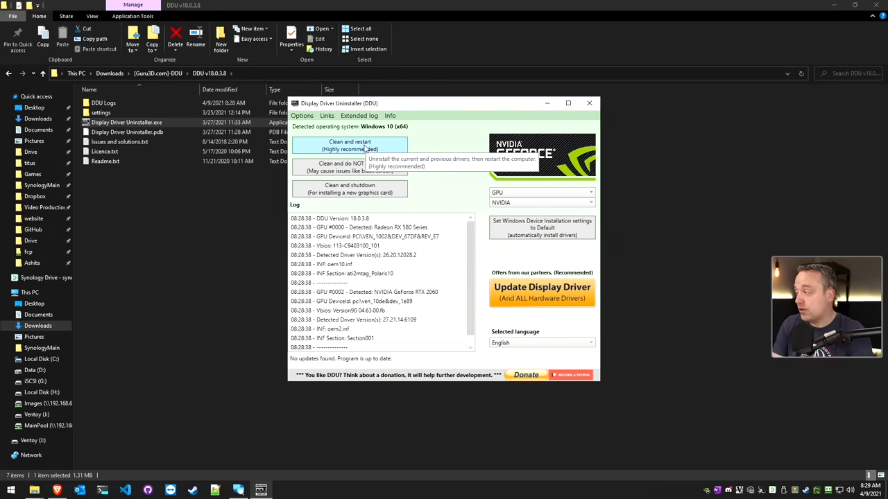
click(349, 145)
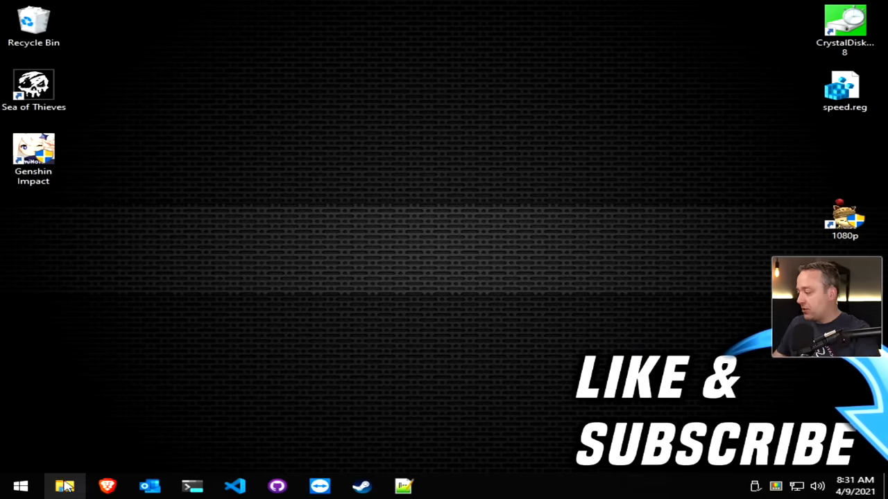
- Launch the Brave browser from the taskbar after the reboot
click(107, 486)
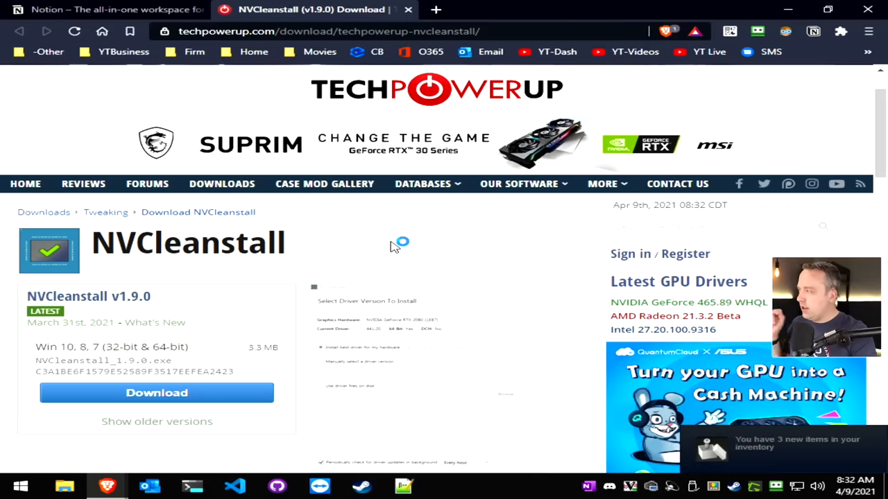
mouse_move(385, 247)
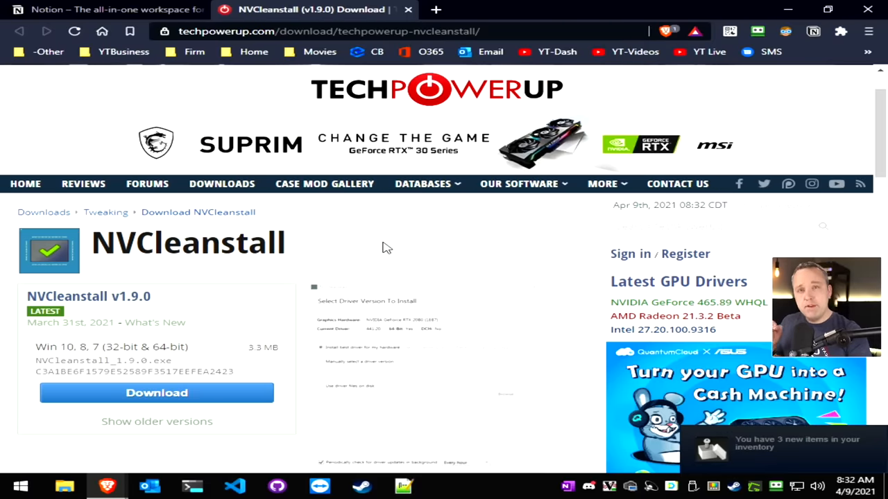
- Read the NVCleanstall 1.9.0 description on TechPowerUp and start its download
scroll(down, 3)
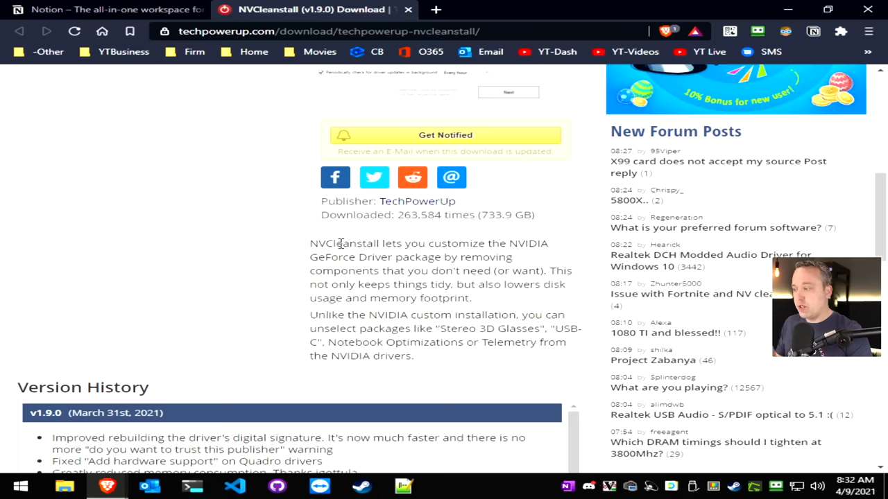
mouse_move(372, 239)
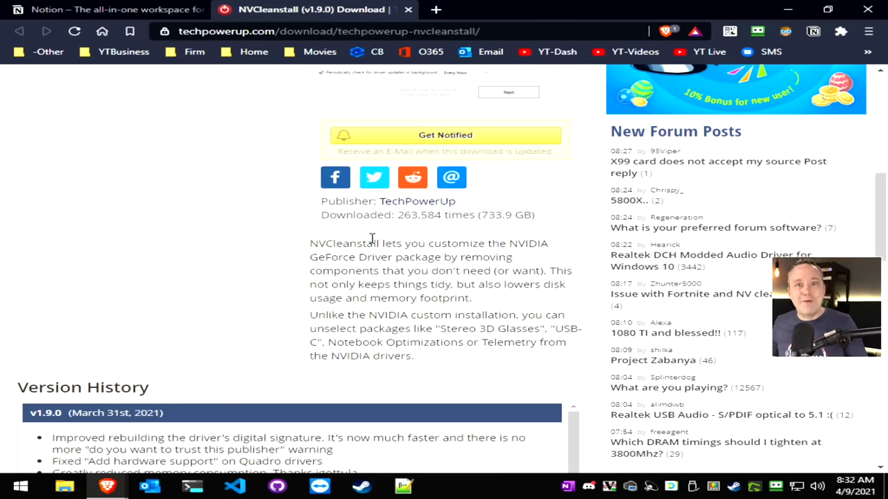
scroll(up, 3)
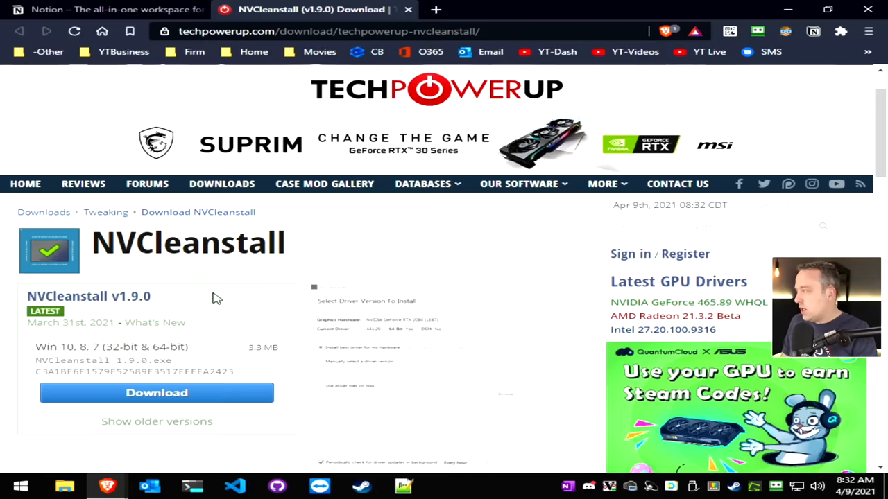
click(156, 393)
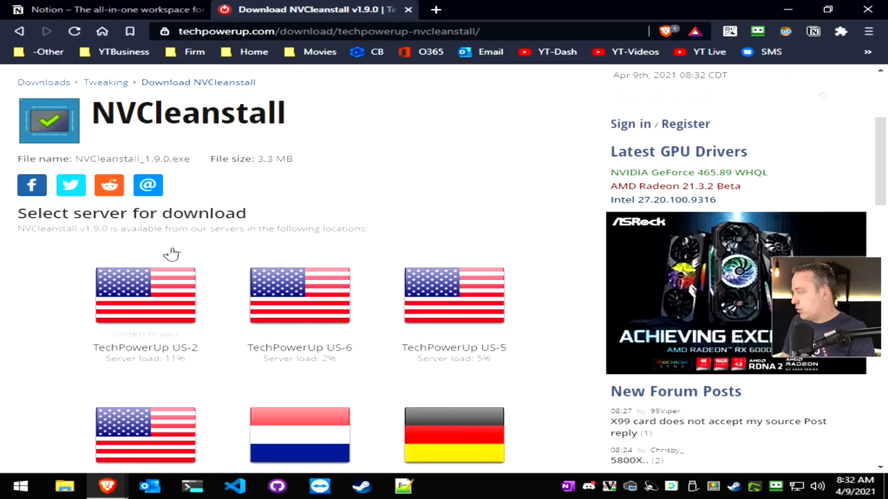
mouse_move(139, 405)
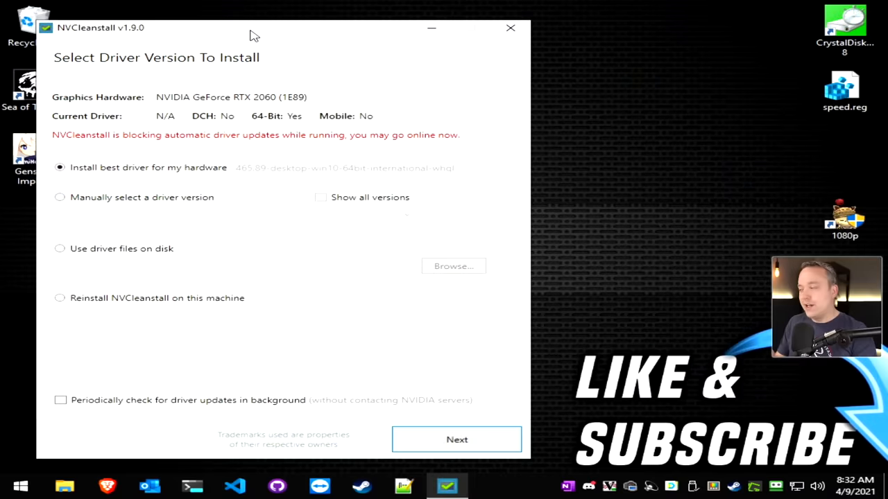
mouse_move(247, 103)
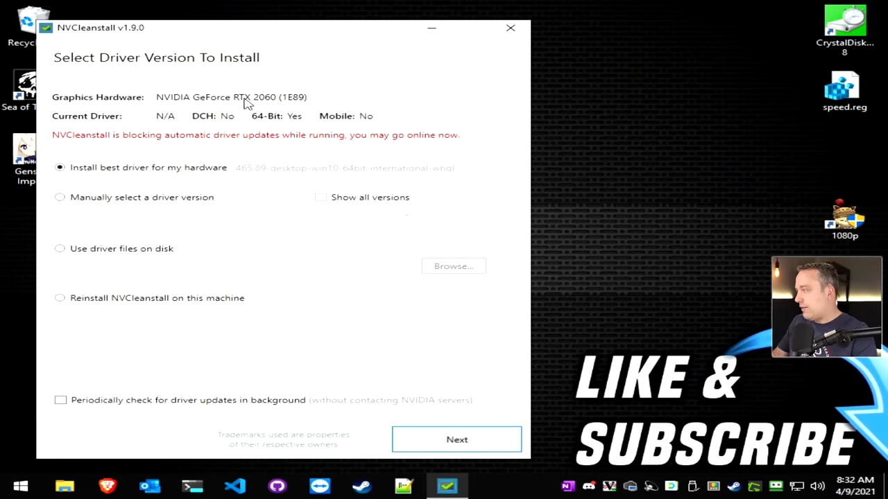
mouse_move(197, 136)
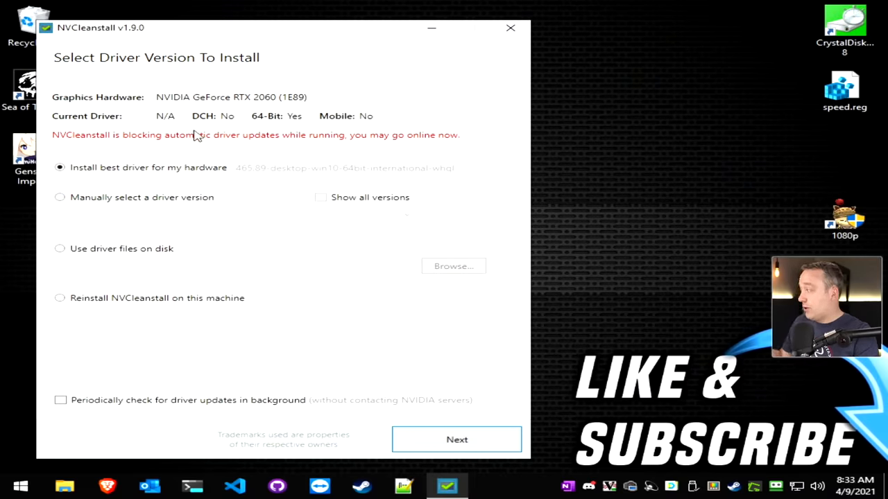
mouse_move(147, 181)
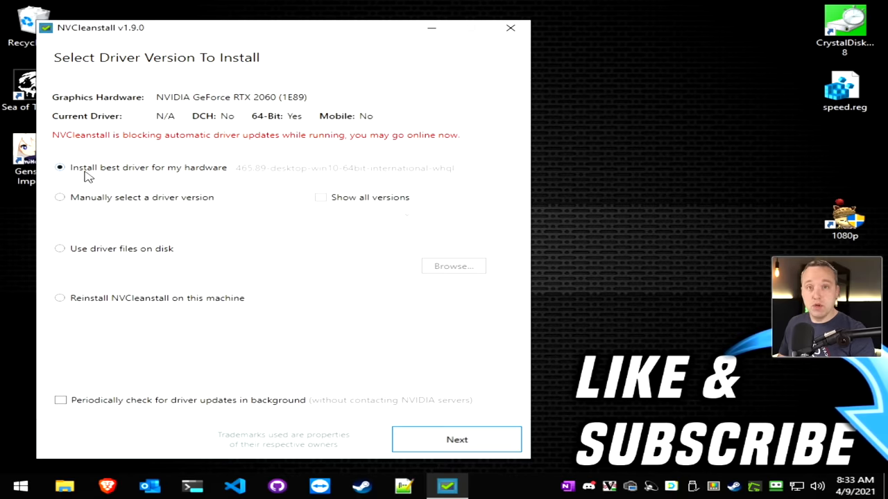
click(60, 197)
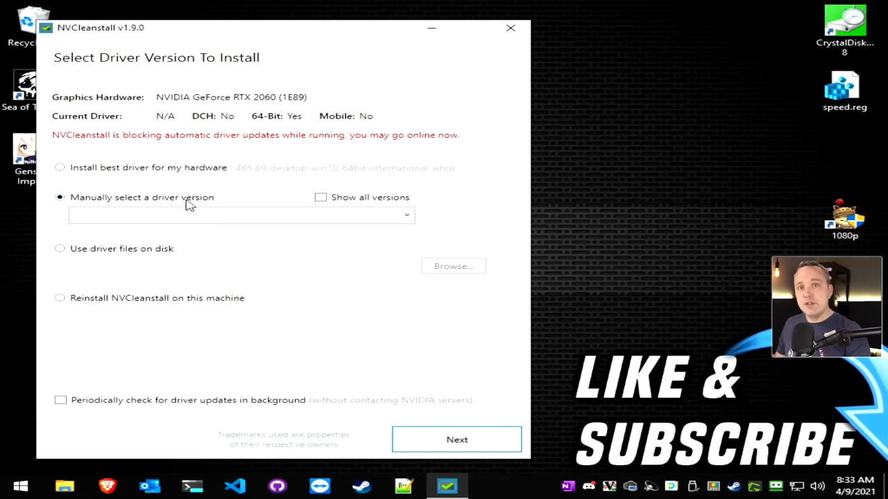
mouse_move(130, 179)
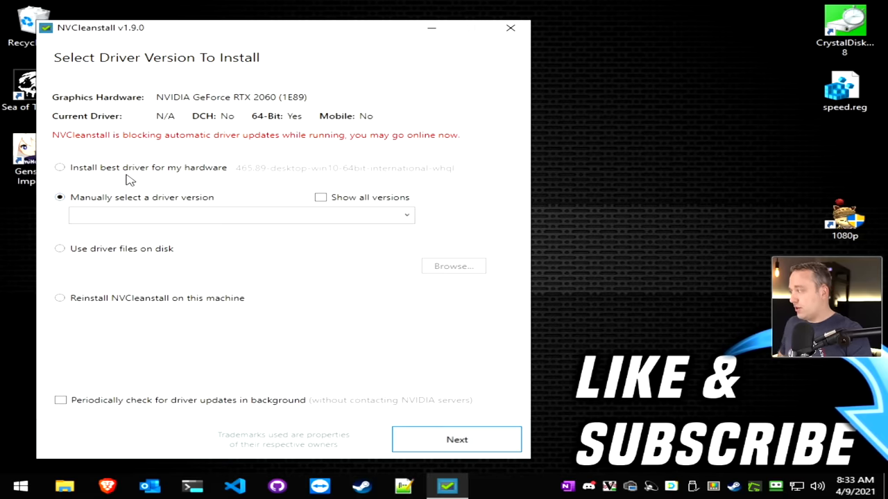
click(59, 166)
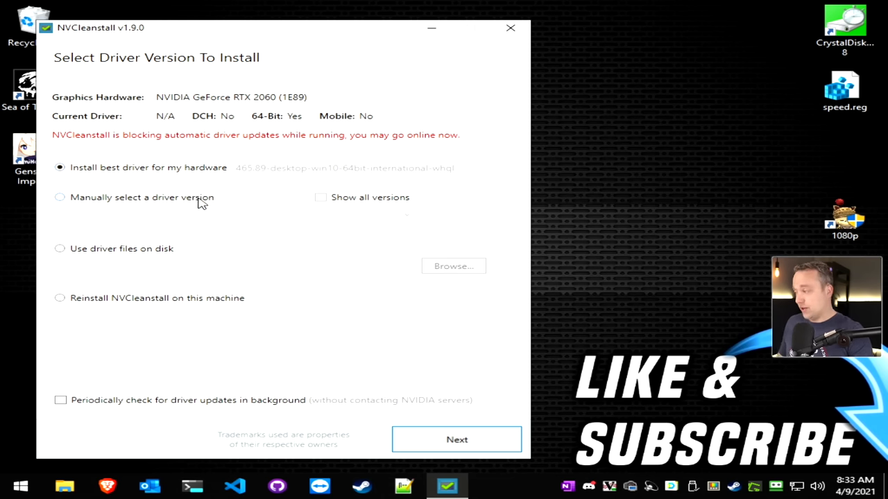
mouse_move(213, 175)
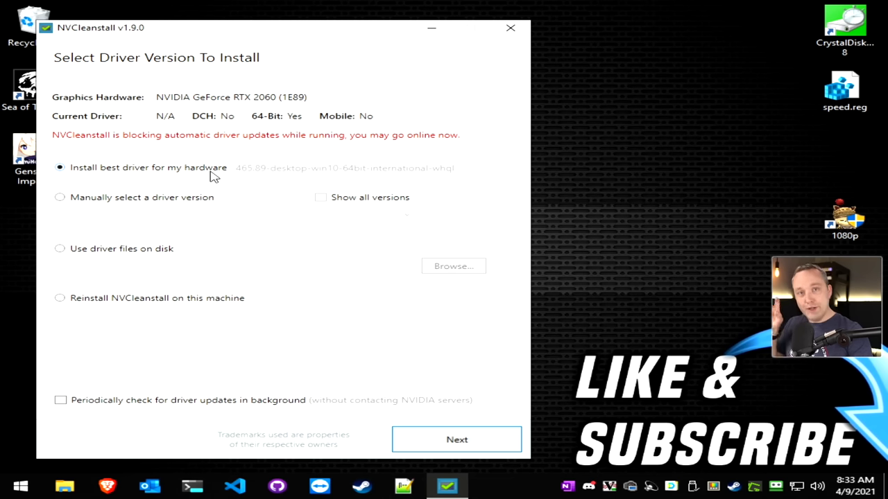
mouse_move(243, 302)
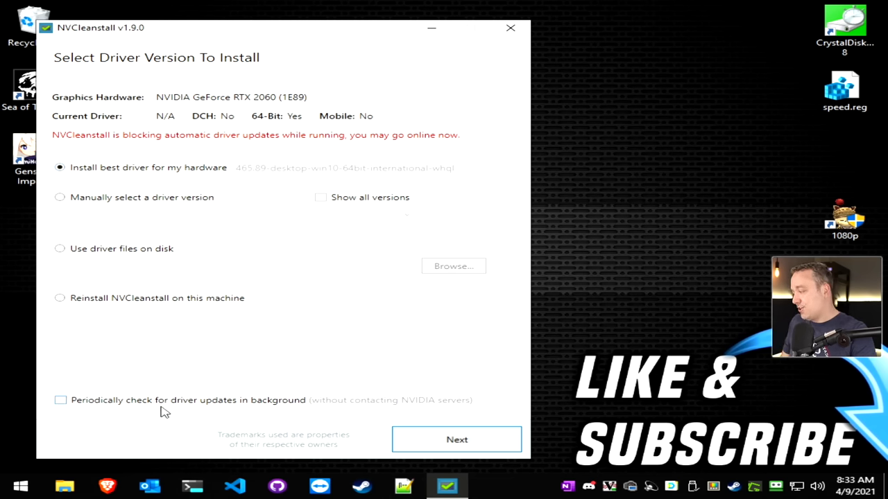
mouse_move(352, 414)
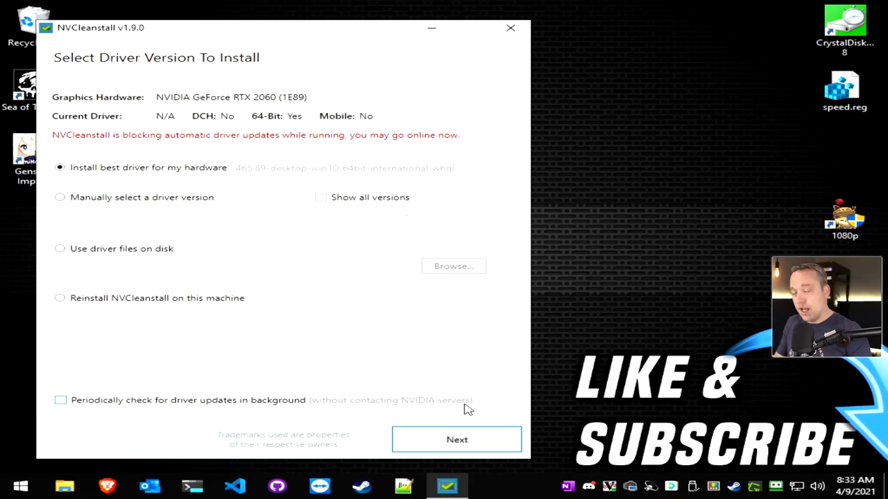
mouse_move(458, 402)
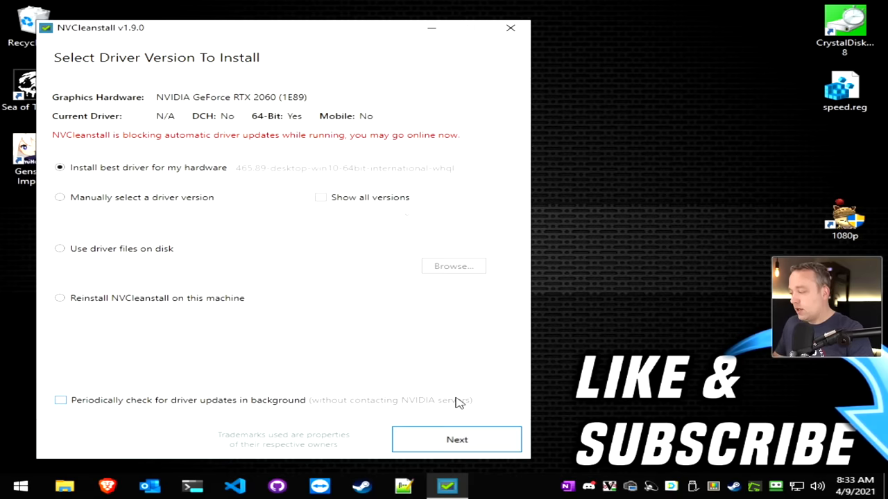
- Tick PhysX and HD Audio via HDMI on Select Components To Install, leaving the rest unchecked
click(456, 438)
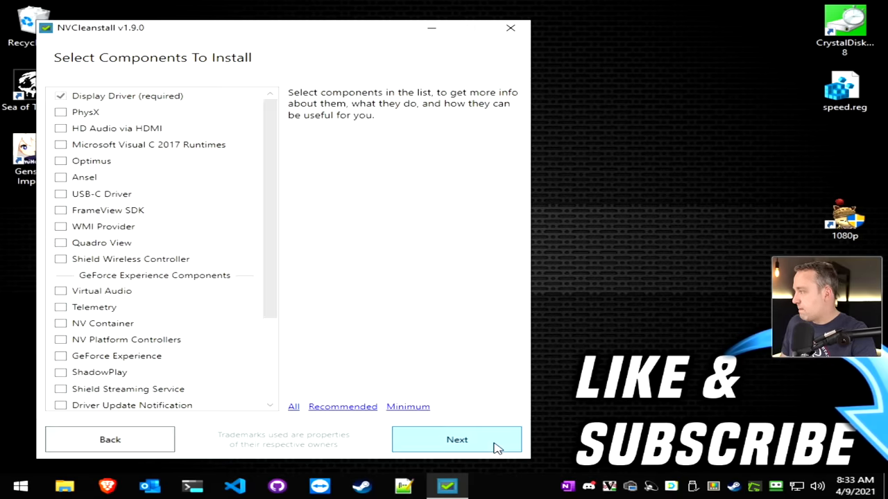
mouse_move(298, 247)
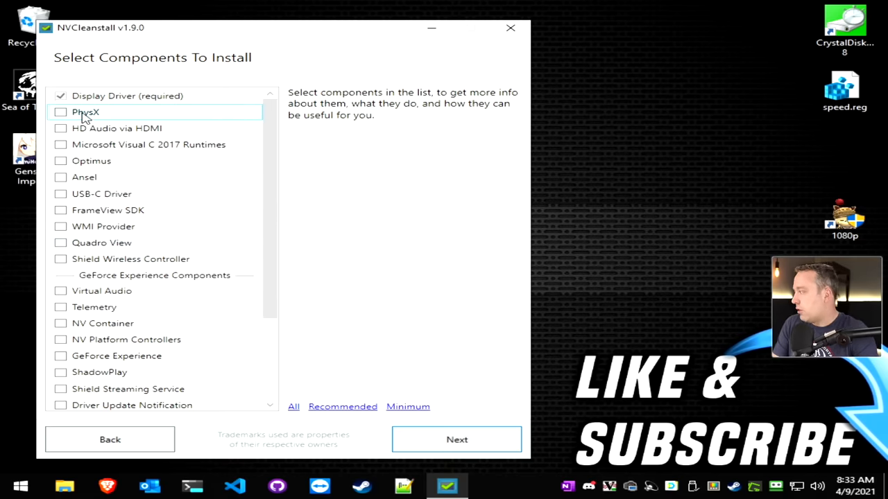
click(86, 111)
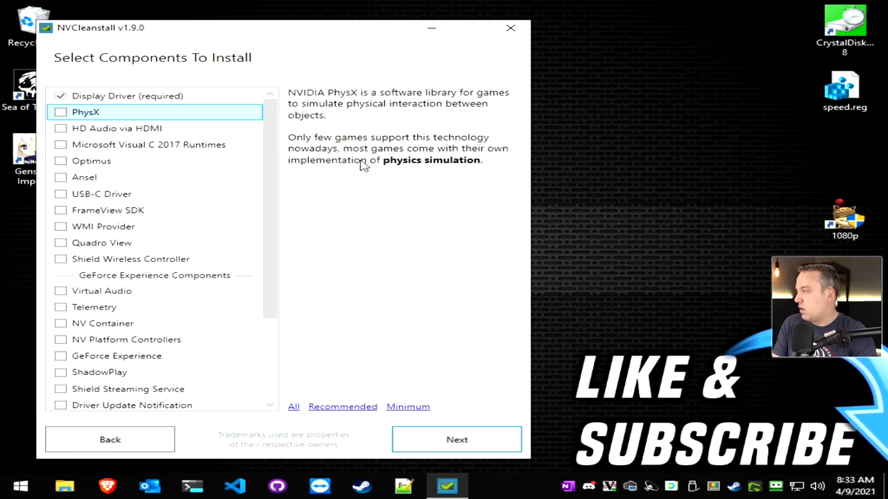
click(61, 111)
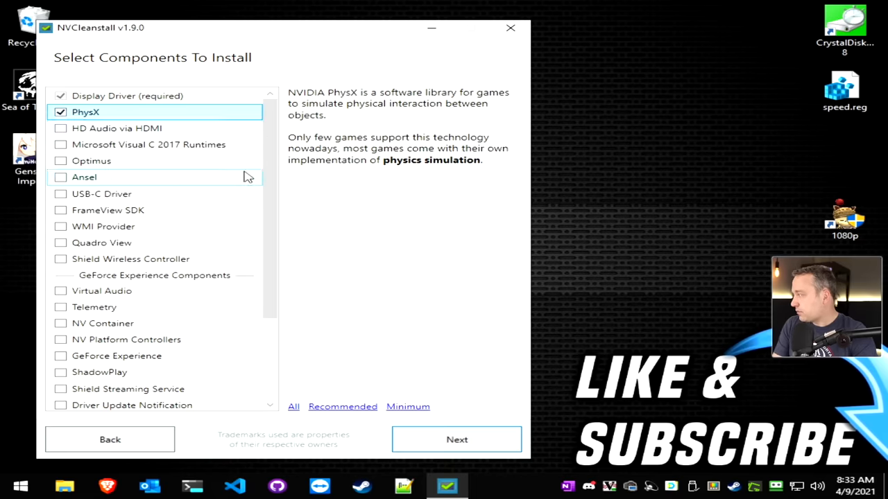
mouse_move(111, 132)
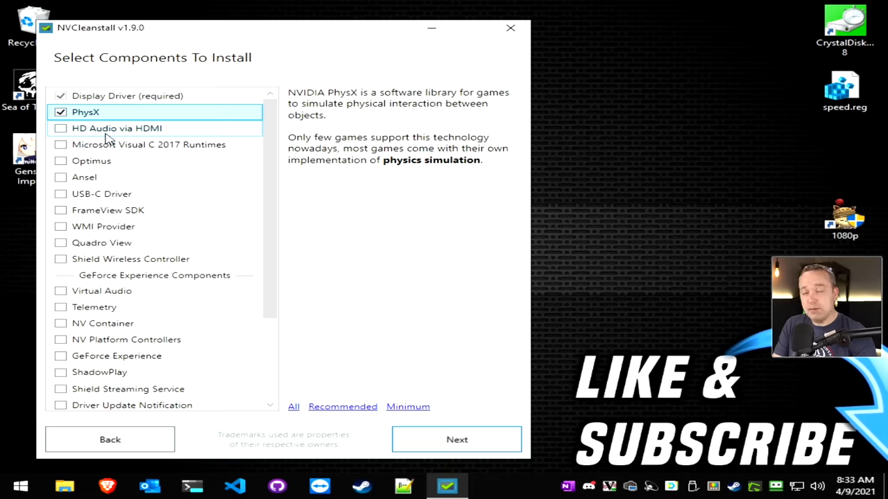
click(61, 127)
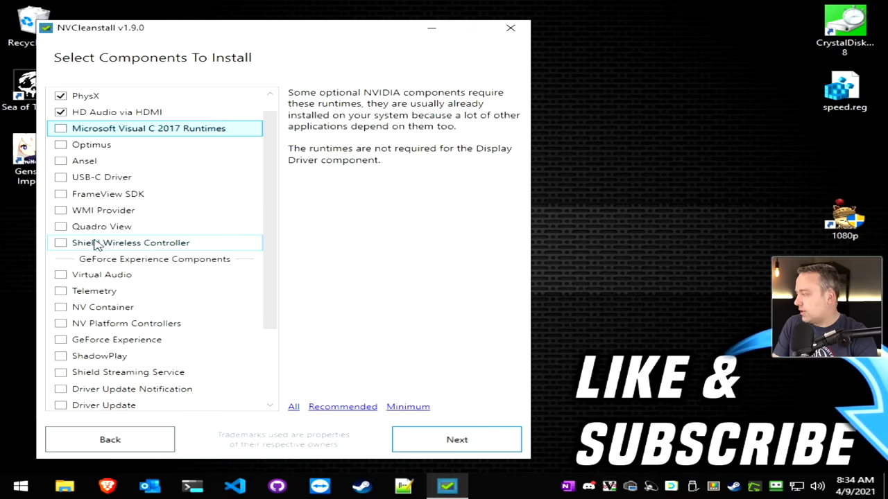
mouse_move(92, 144)
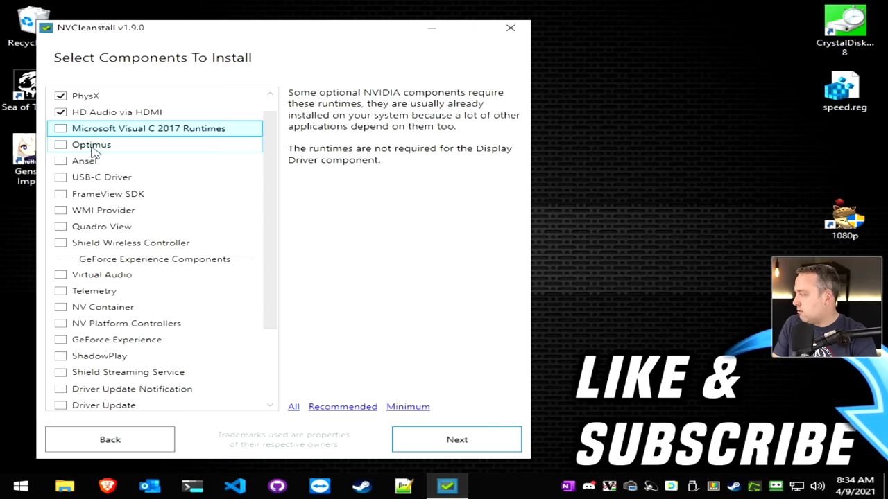
scroll(down, 3)
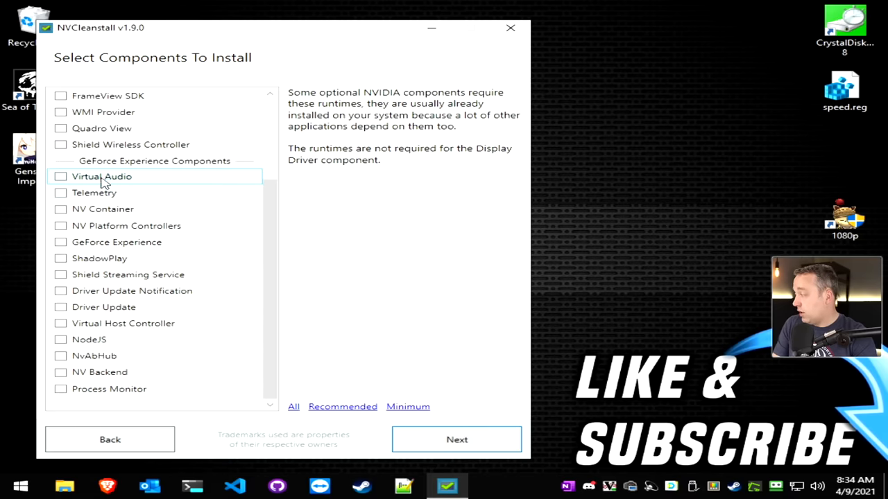
mouse_move(103, 225)
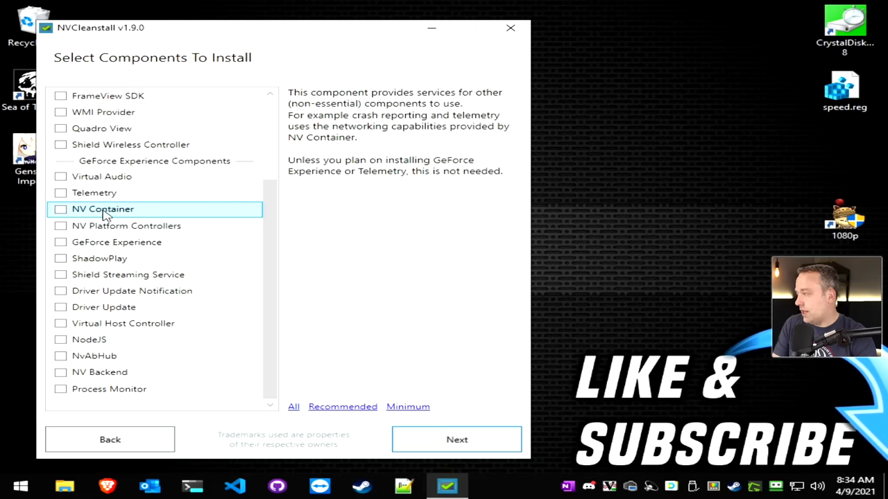
mouse_move(388, 186)
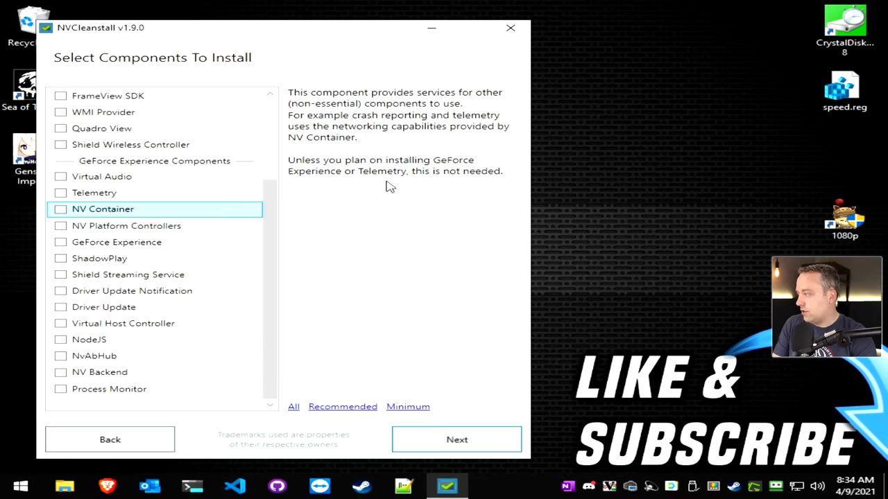
mouse_move(104, 274)
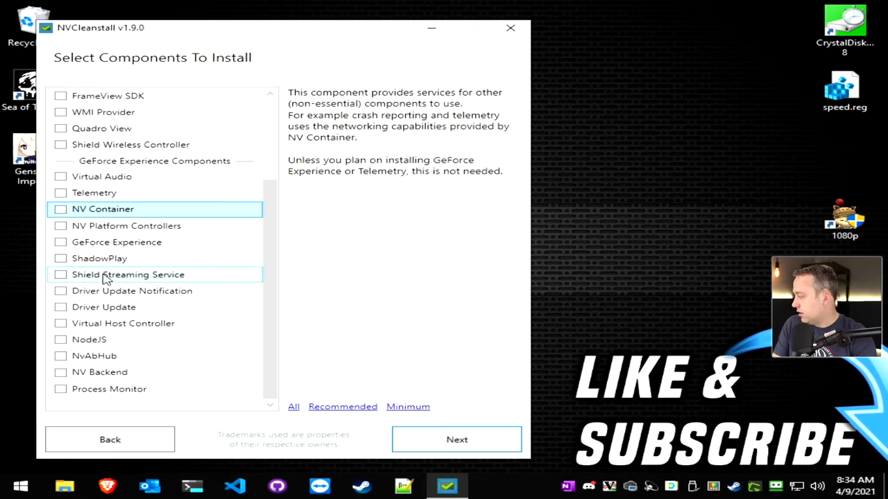
mouse_move(104, 308)
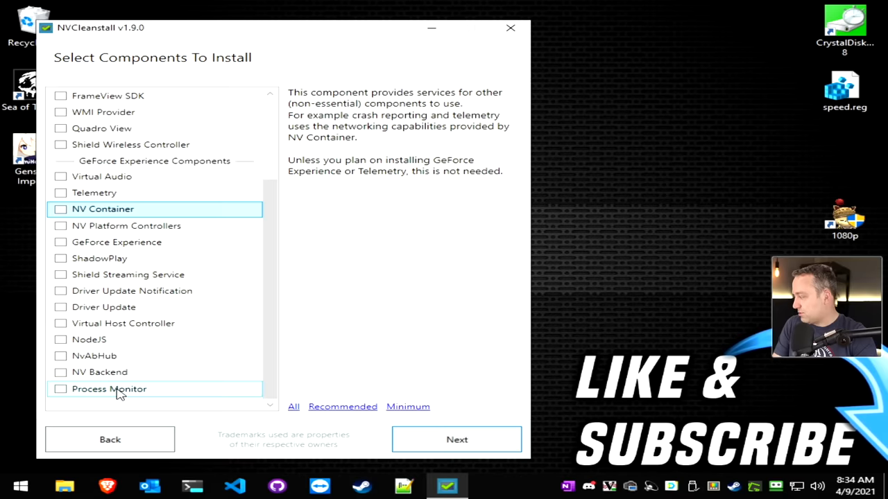
scroll(up, 3)
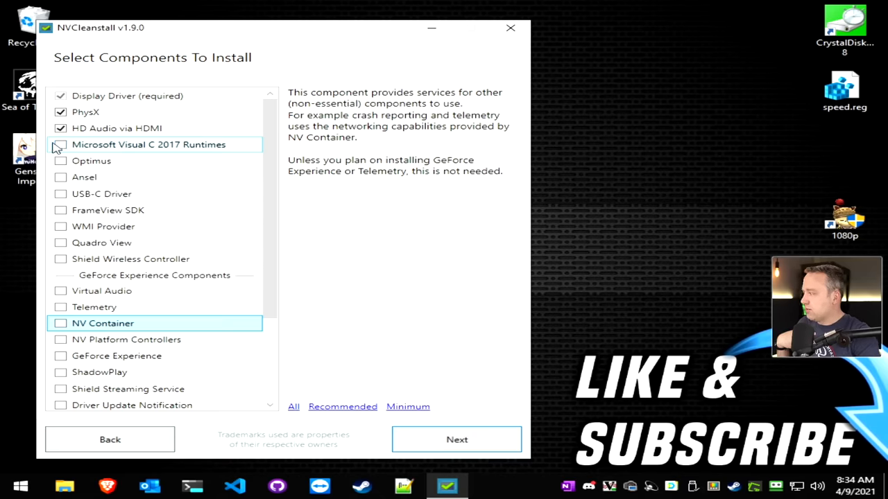
- Try the Visual C 2017 Runtimes, reset to the Recommended selection and proceed to build the installer
click(61, 144)
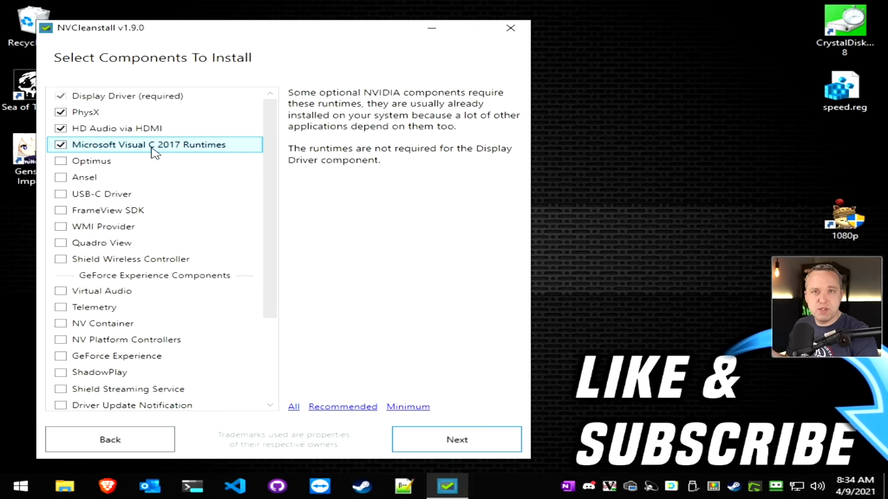
mouse_move(142, 153)
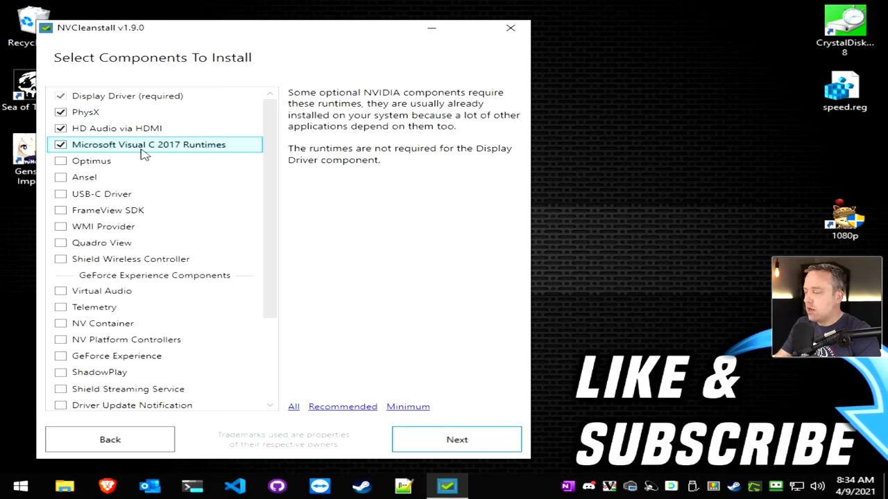
mouse_move(173, 174)
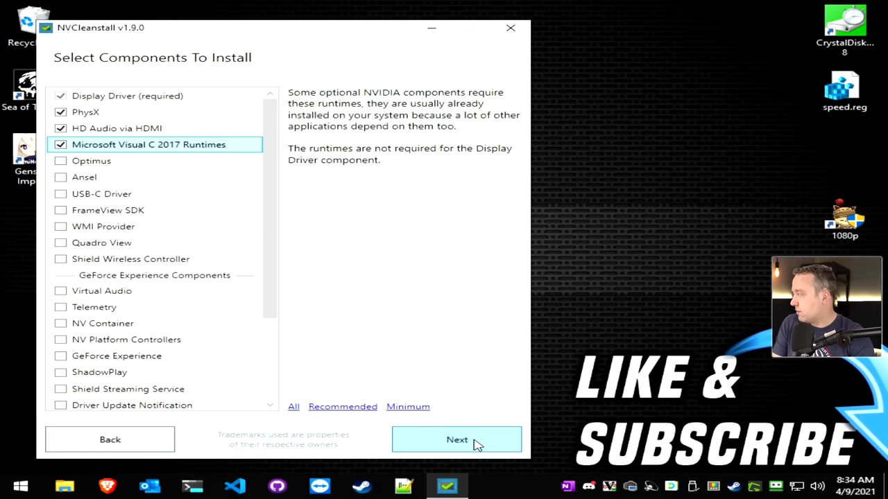
mouse_move(408, 407)
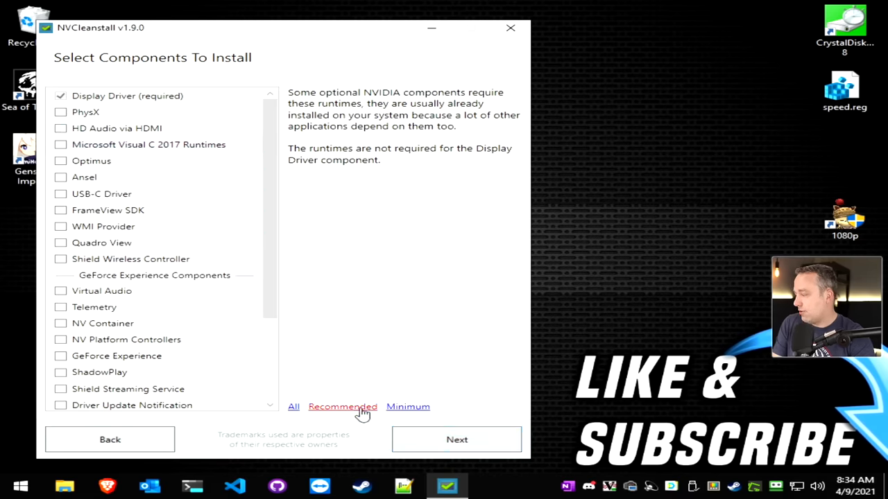
click(341, 406)
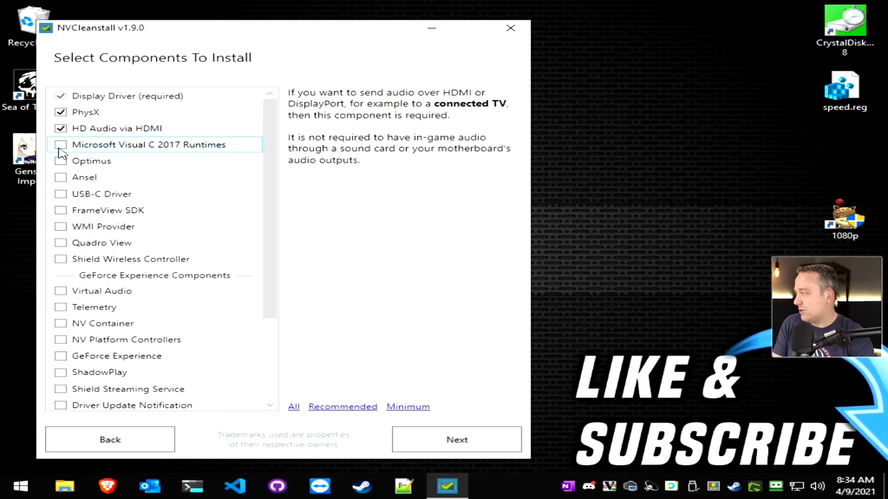
mouse_move(571, 172)
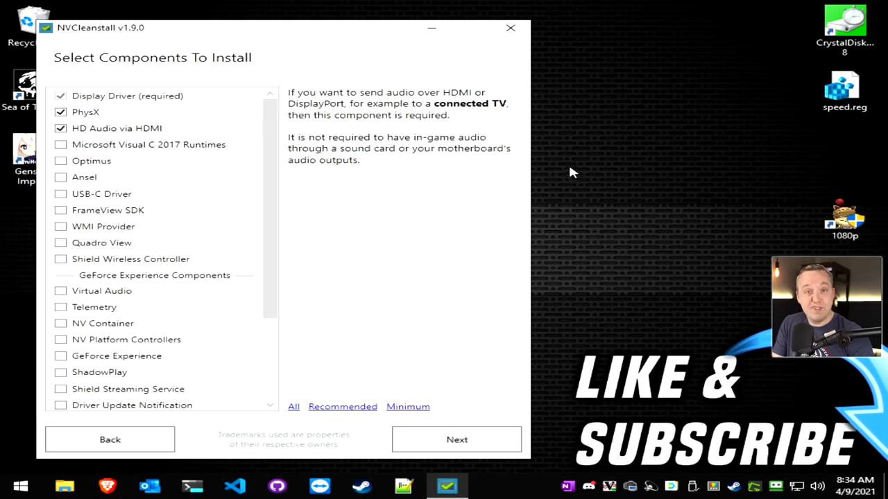
click(456, 438)
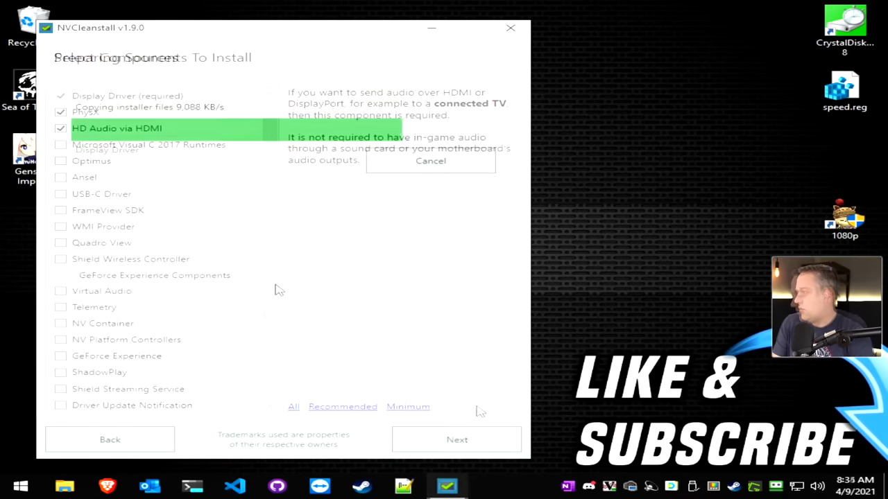
- Let Preparing Sources finish copying files until Installation Tweaks appears
click(457, 438)
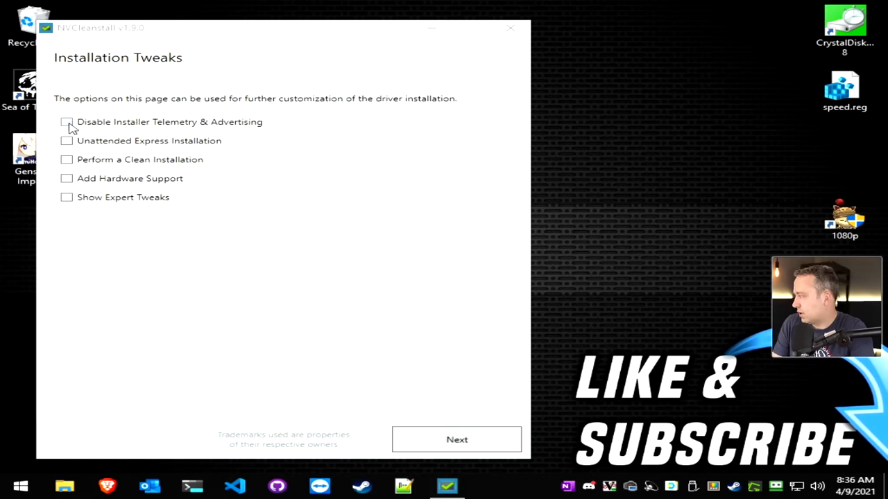
- Enable Disable Installer Telemetry & Advertising and finish building the customized installer
click(66, 122)
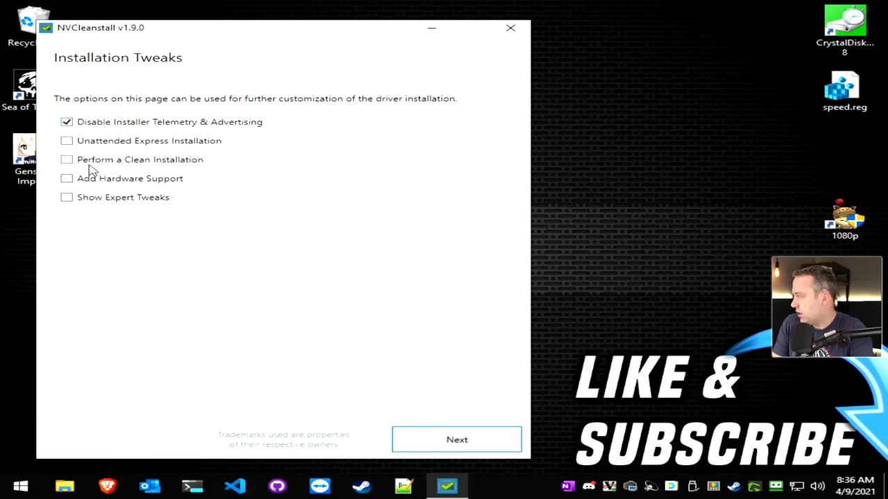
mouse_move(108, 164)
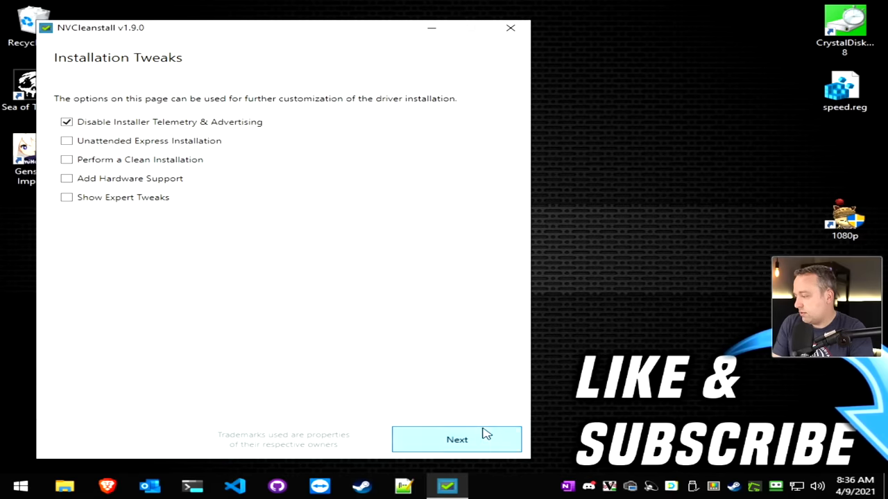
click(456, 438)
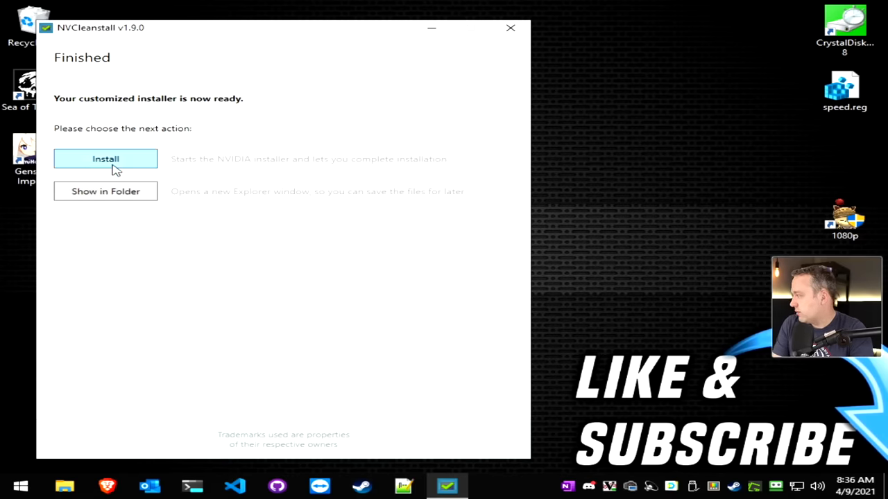
- Run the NVIDIA installer with Custom (Advanced) and install the graphics driver, HD Audio and PhysX
click(105, 158)
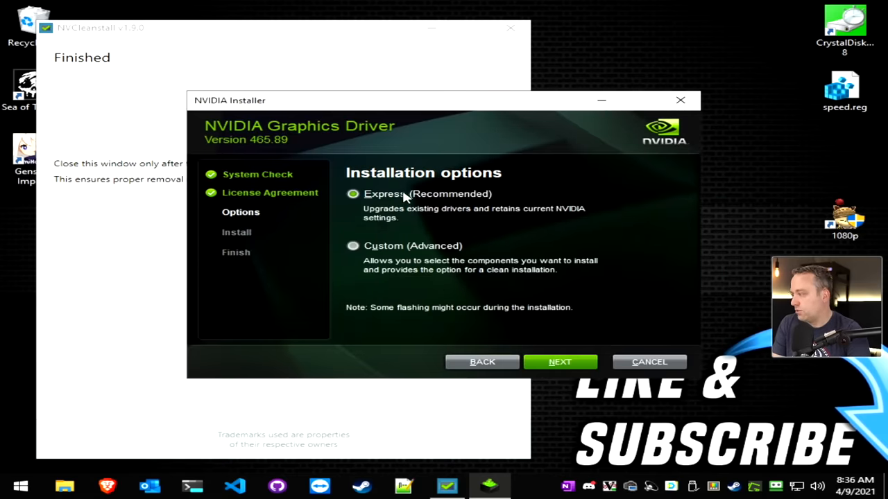
mouse_move(513, 308)
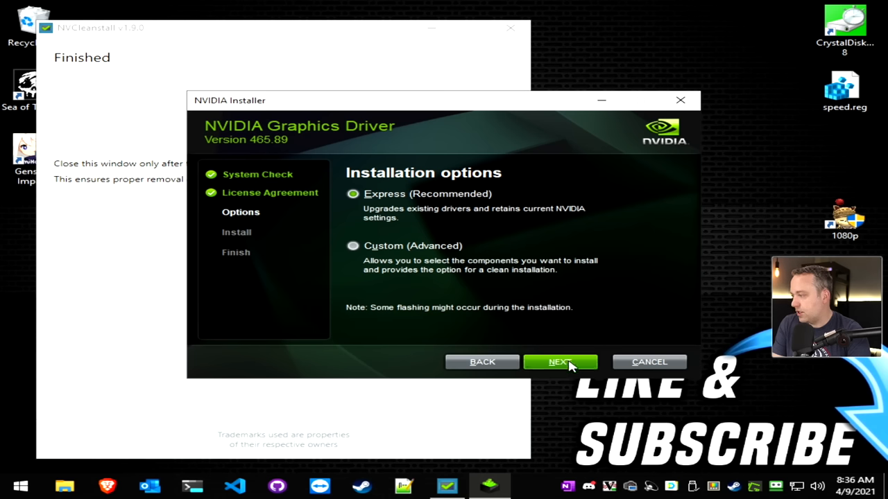
click(353, 246)
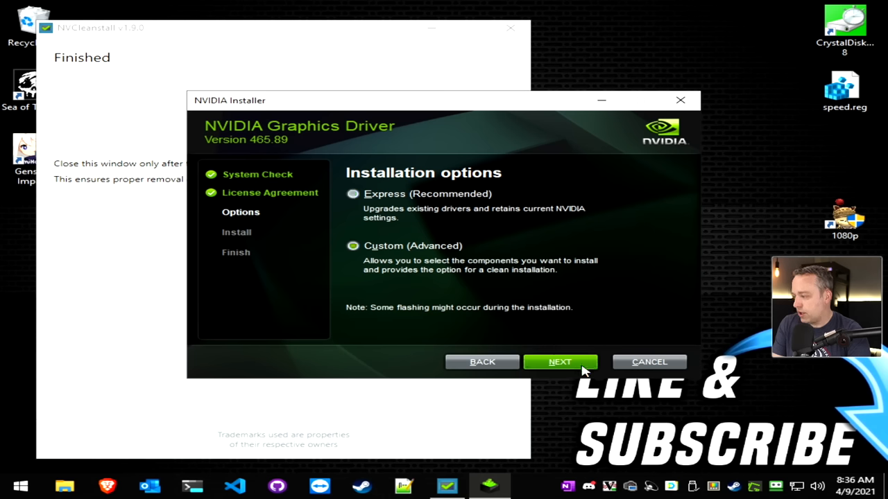
click(560, 361)
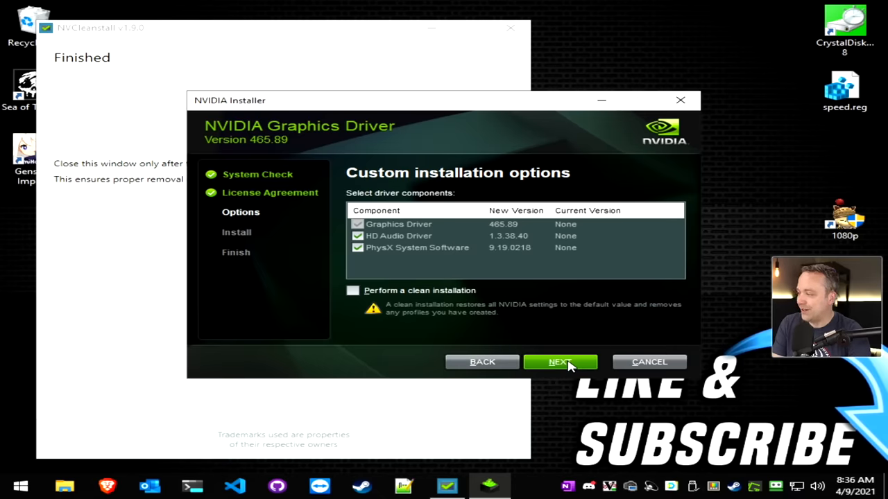
mouse_move(566, 338)
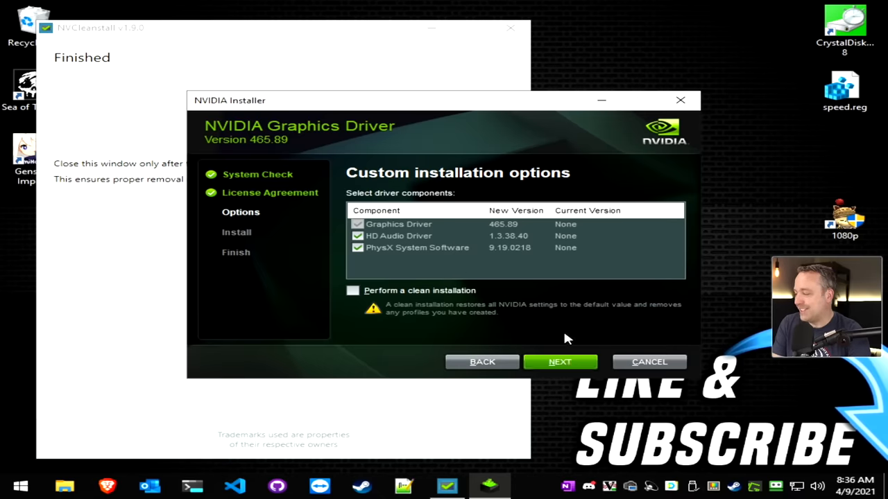
click(560, 360)
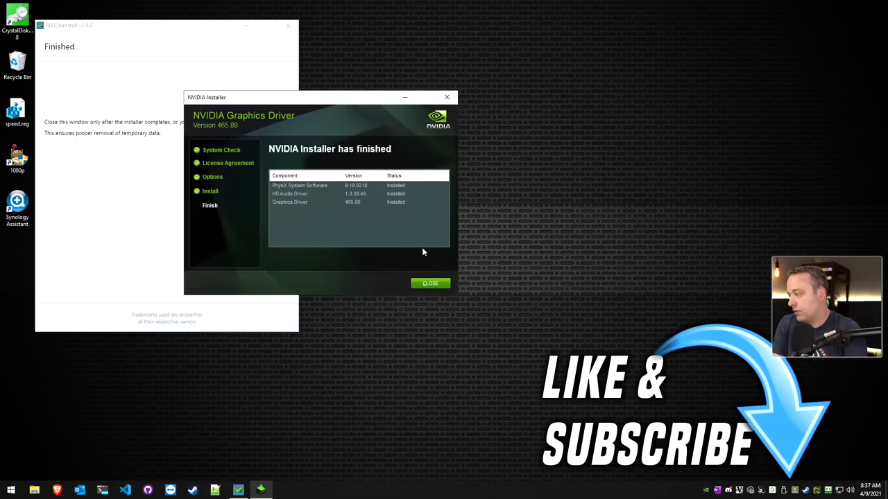
- Dismiss the finished NVIDIA installer and NVCleanstall, then review TCPView's connection list
click(430, 283)
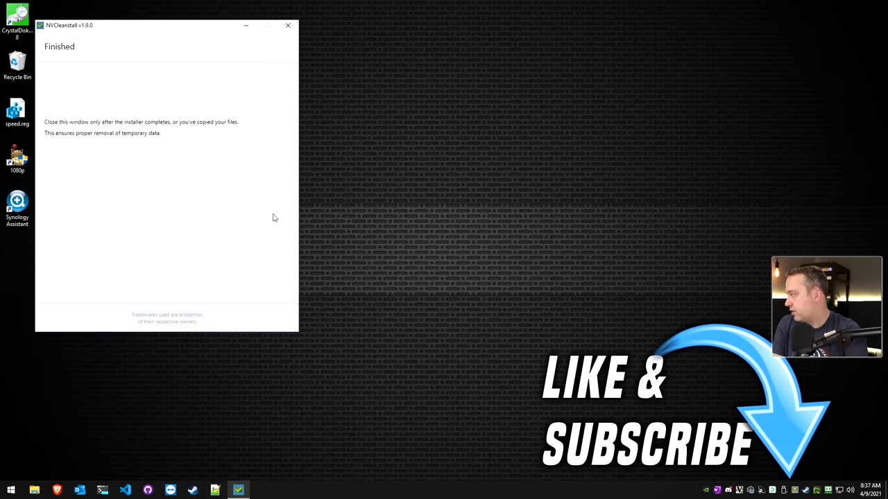
click(287, 25)
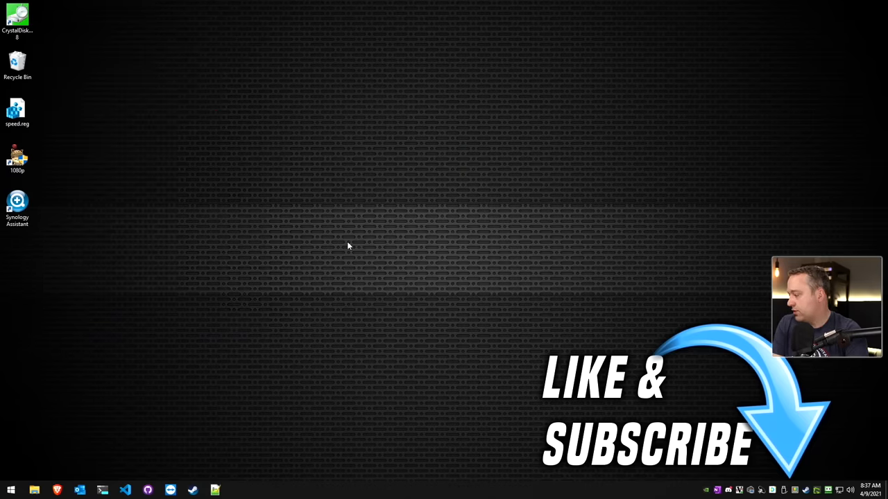
mouse_move(320, 386)
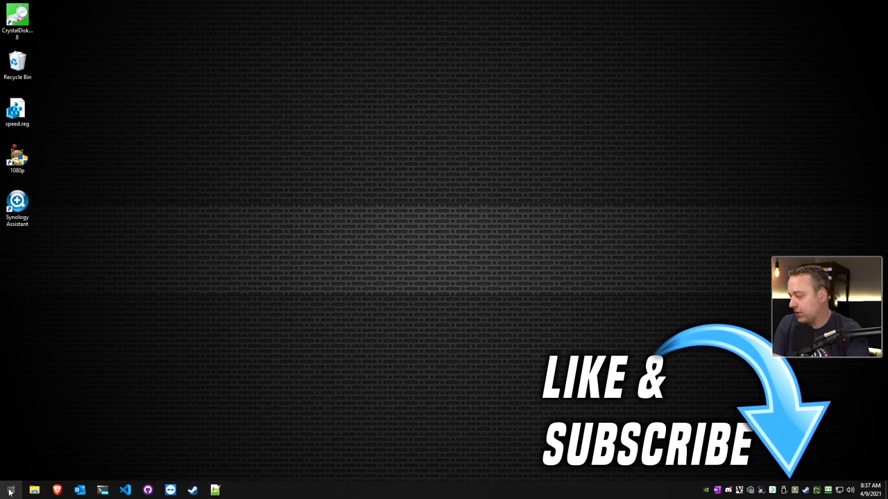
mouse_move(172, 459)
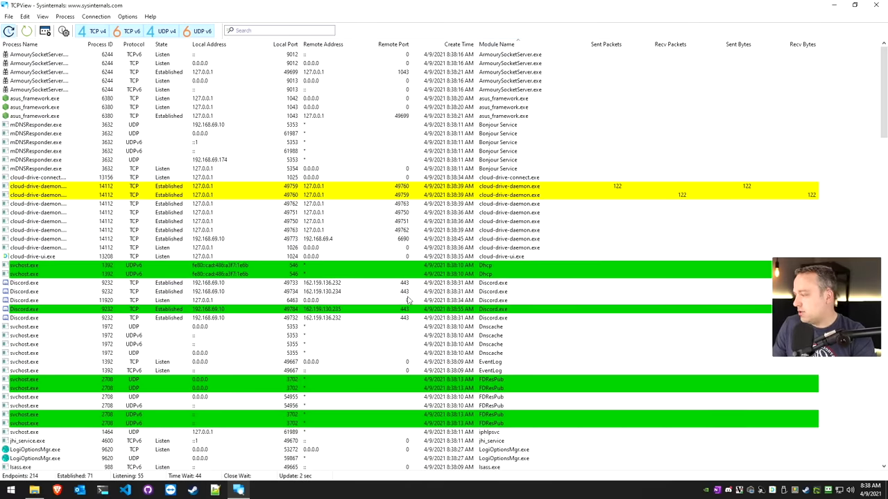
scroll(down, 3)
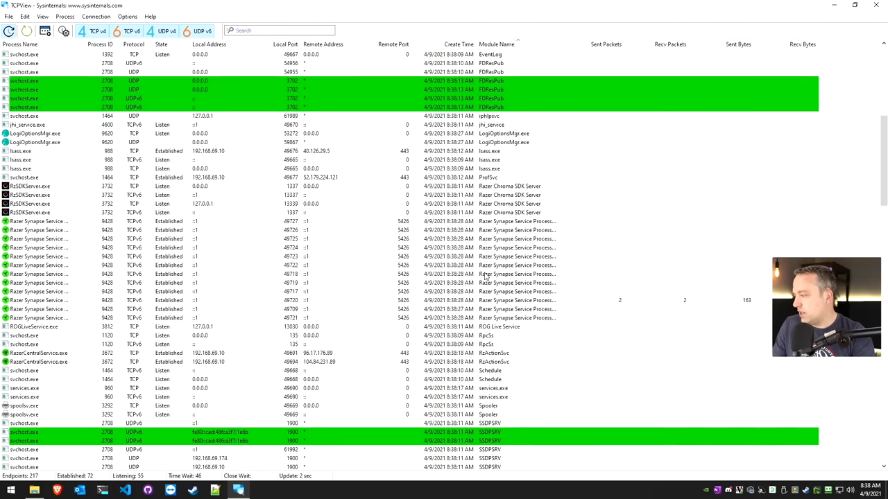